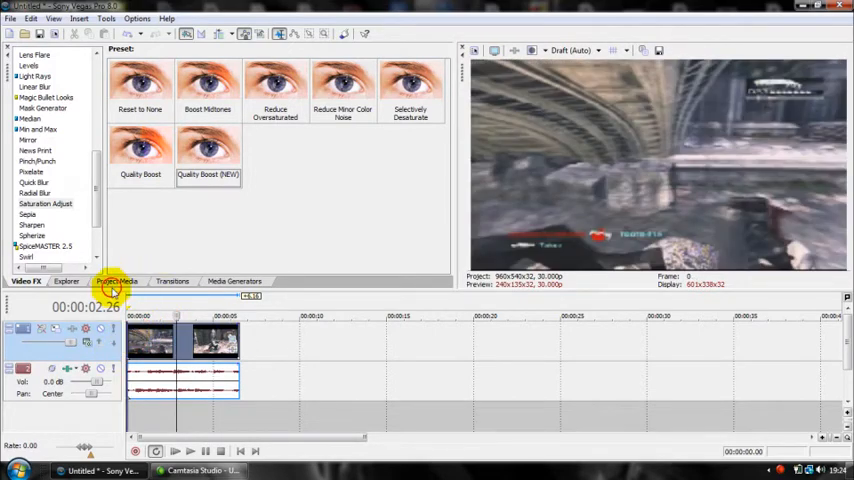
Show the Project Media files and close the empty Event Pan/Crop window.
click(117, 281)
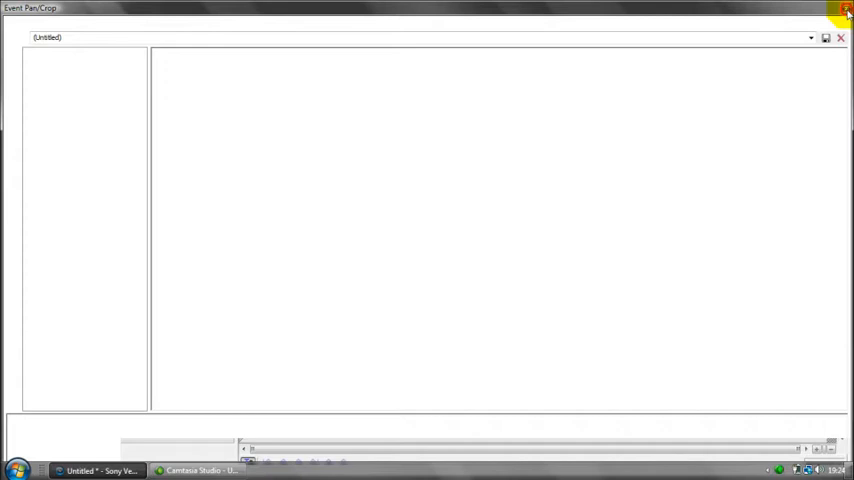
click(843, 10)
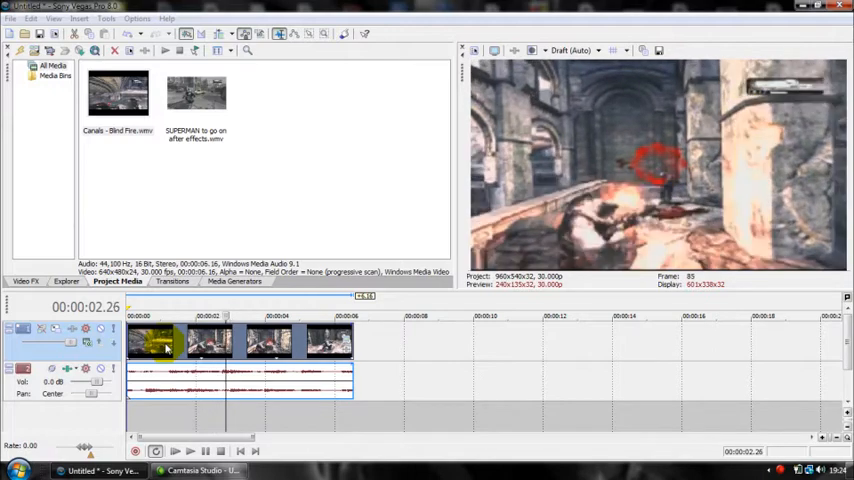
Bring up Event Pan/Crop for the first 'Canals - Blind Fire' event.
click(173, 451)
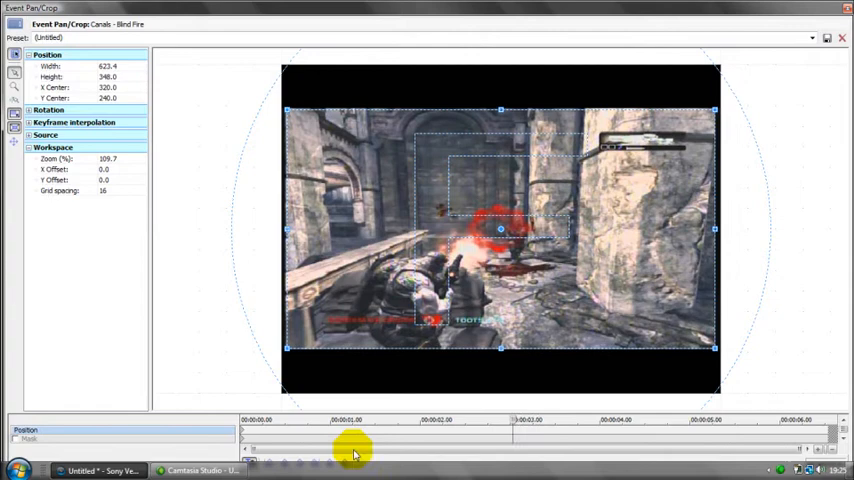
Keyframe a smaller, rotated crop frame around 3 s, tilting it the opposite way slightly later.
drag(355, 450, 510, 425)
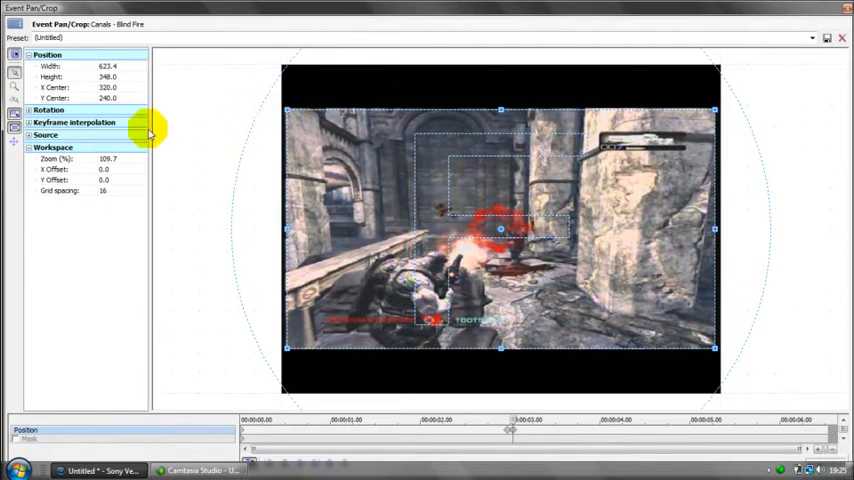
mouse_move(15, 120)
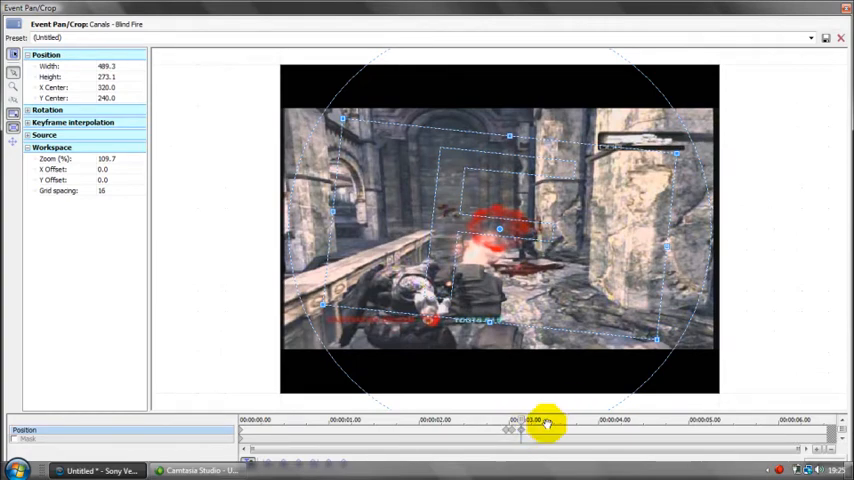
drag(545, 421, 340, 448)
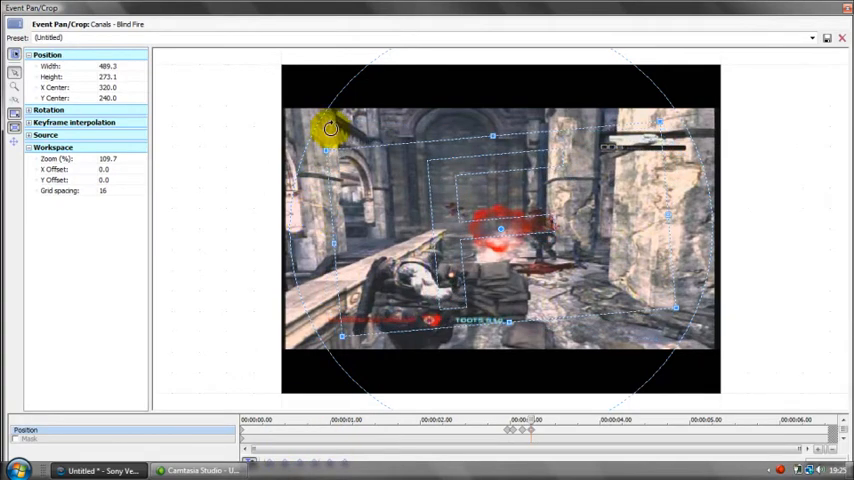
drag(330, 128, 308, 147)
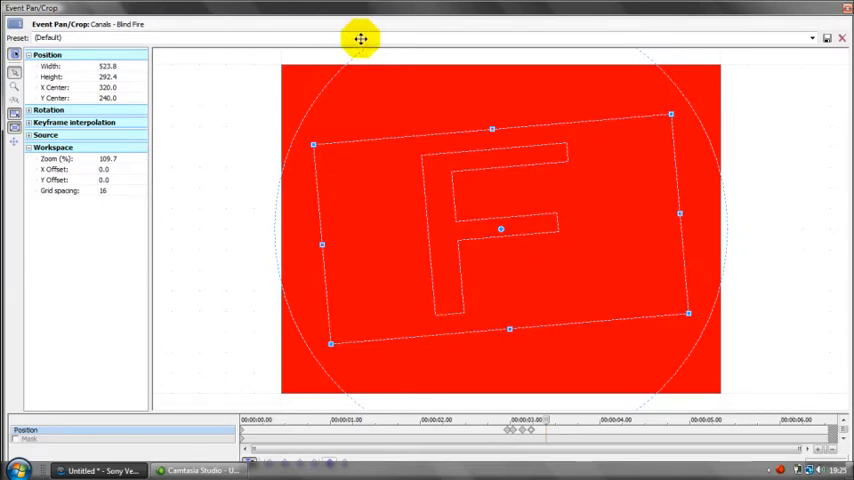
mouse_move(324, 287)
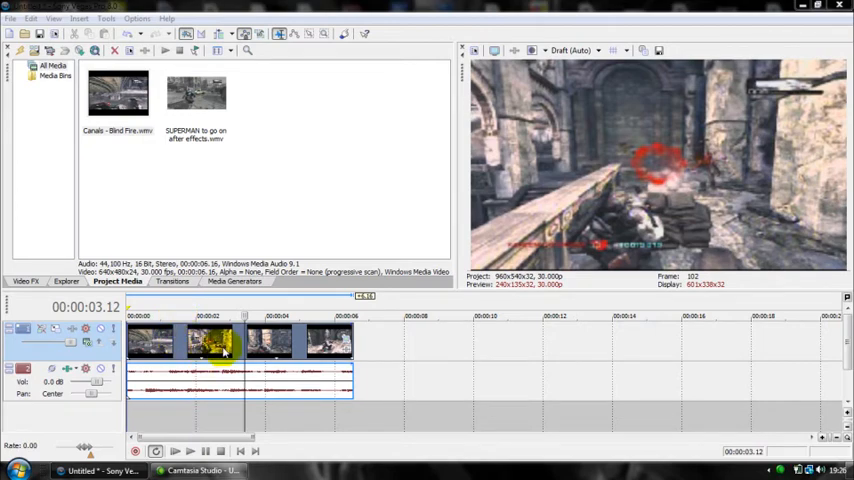
Select the next event on the timeline after leaving Event Pan/Crop.
click(250, 342)
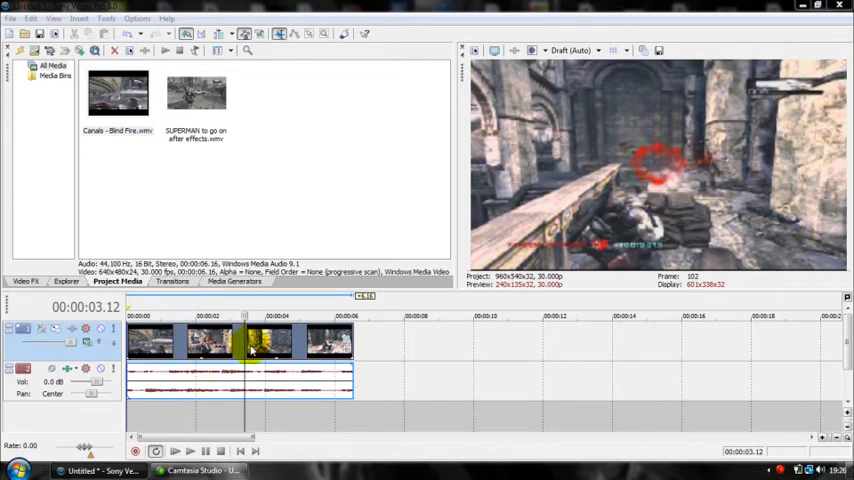